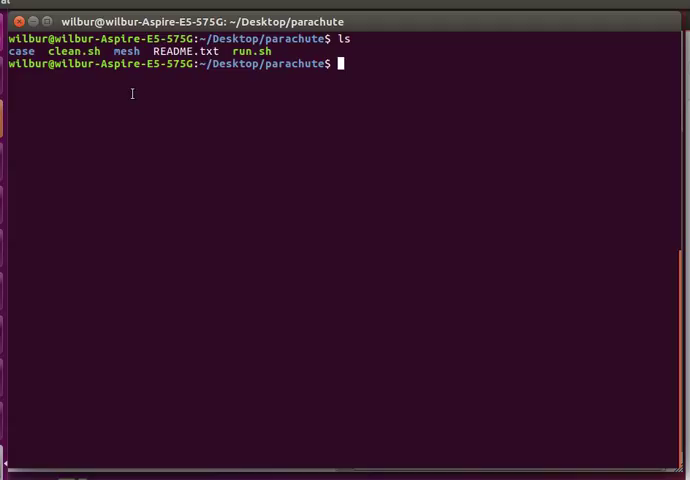
# Step: Load main.geo and rotate the parachute wedge domain into a 3D angled view, zoomed closer
pyautogui.doubleClick(20, 52)
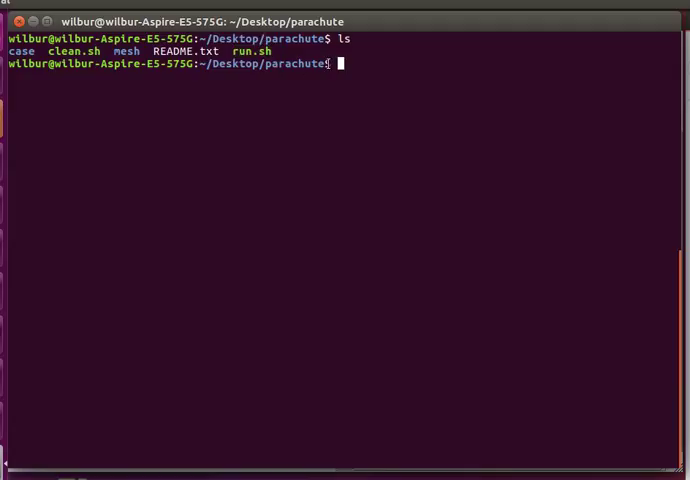
pyautogui.moveTo(156, 84)
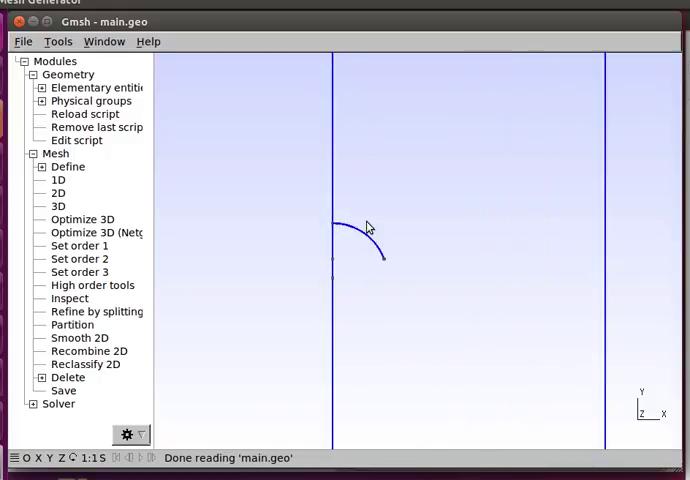
pyautogui.moveTo(364, 224); pyautogui.dragTo(368, 284)
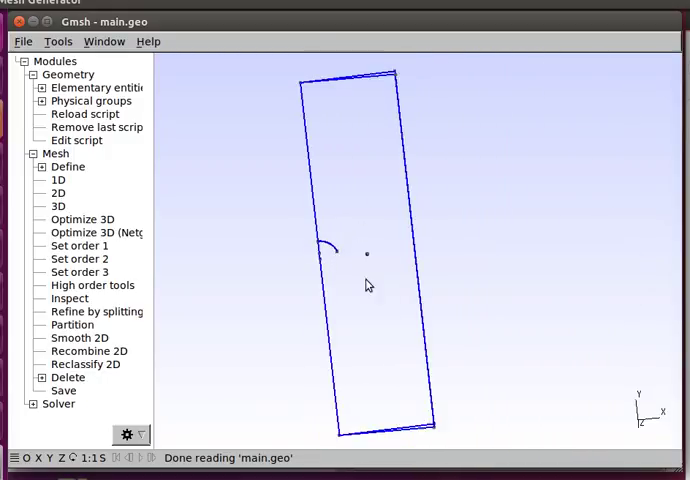
pyautogui.moveTo(368, 284); pyautogui.dragTo(396, 250)
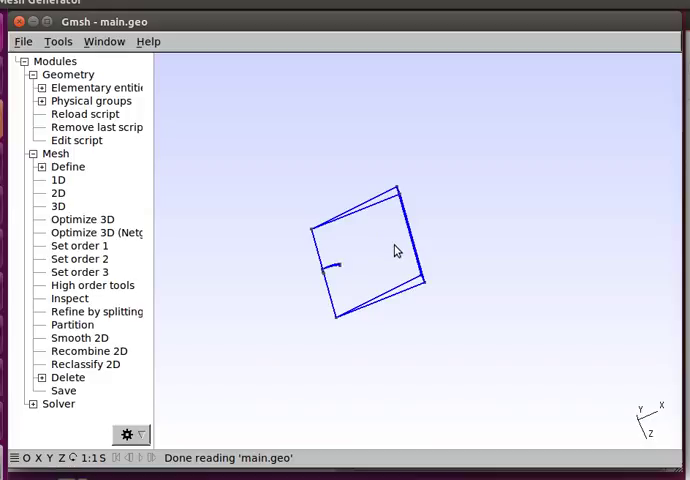
pyautogui.moveTo(332, 220)
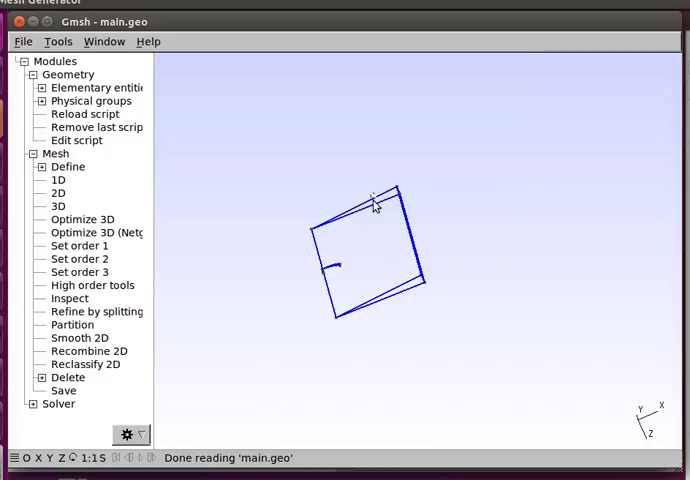
pyautogui.scroll(3)
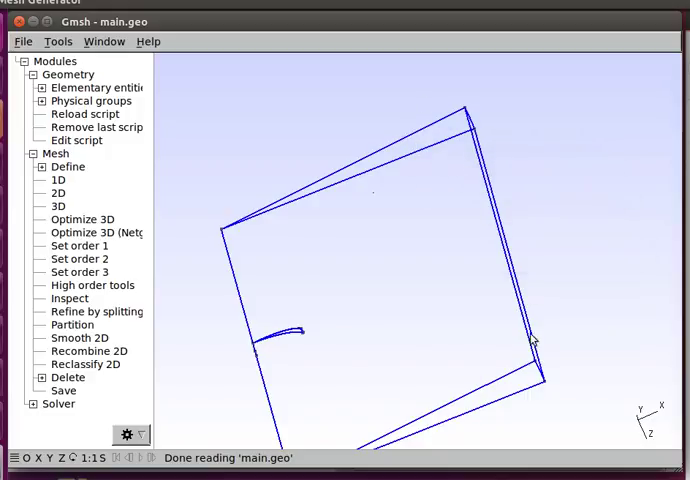
# Step: Turn the view to look along the curved canopy arc and its thickness
pyautogui.moveTo(536, 340); pyautogui.dragTo(360, 304)
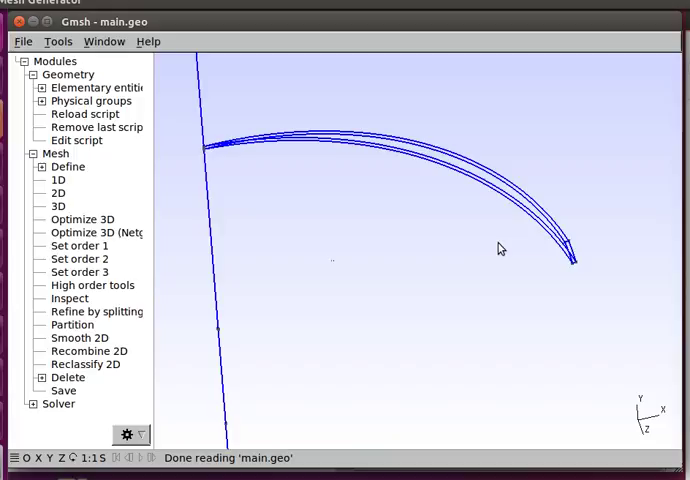
pyautogui.moveTo(592, 268)
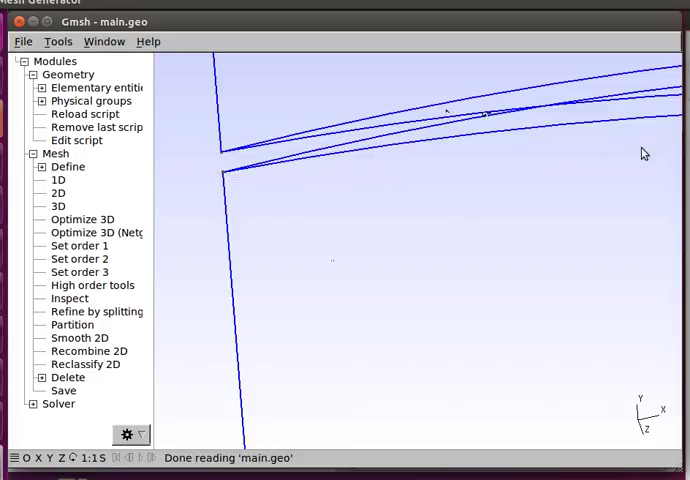
pyautogui.moveTo(230, 302)
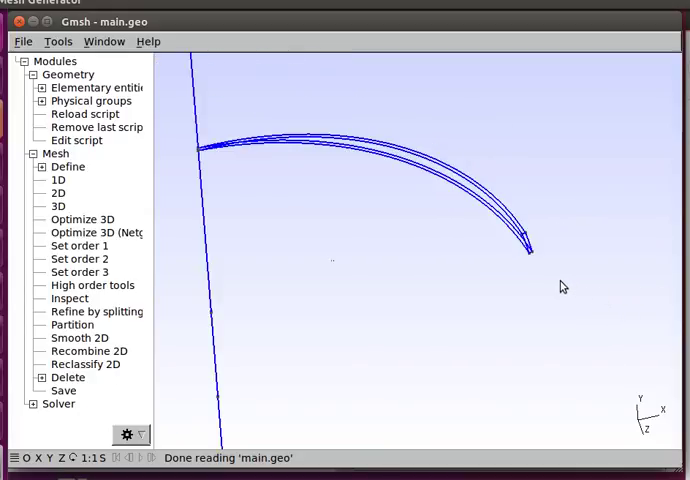
pyautogui.moveTo(556, 284)
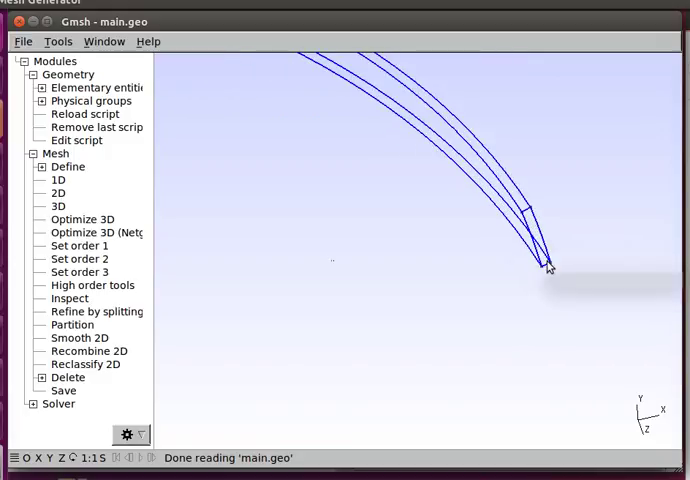
pyautogui.moveTo(548, 268)
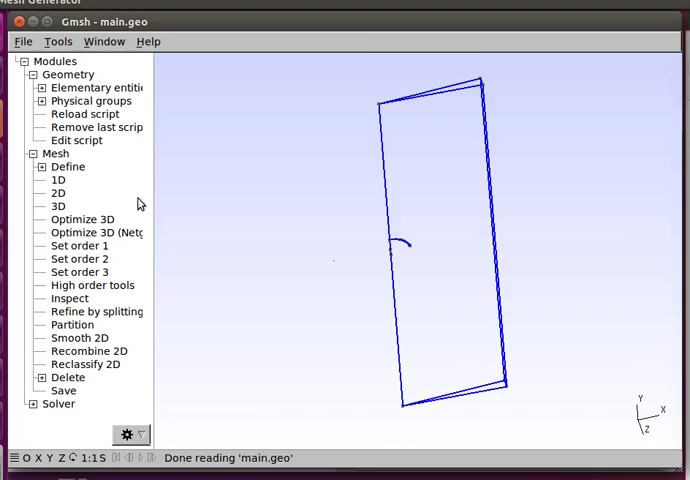
# Step: Run Mesh 3D to fill the wedge domain with an optimized 3D mesh
pyautogui.click(60, 206)
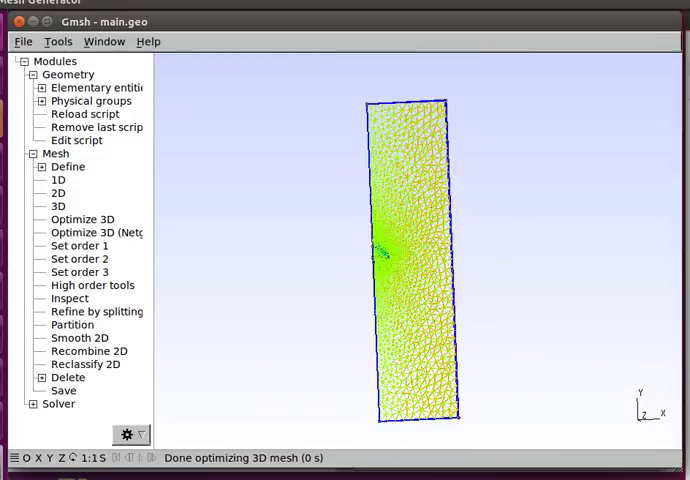
pyautogui.moveTo(324, 288)
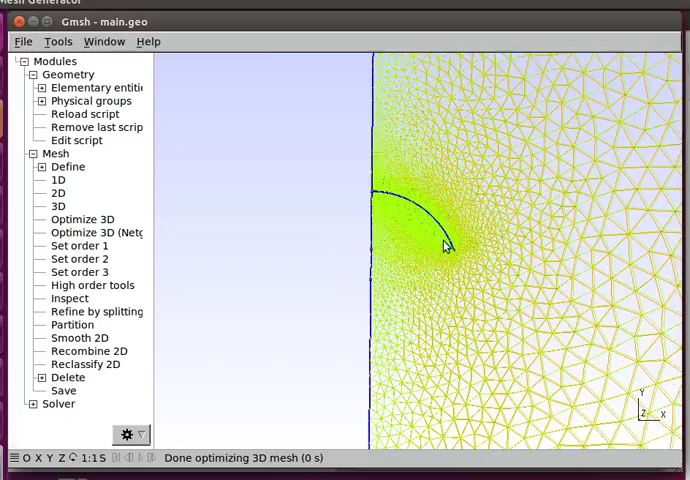
pyautogui.moveTo(440, 258)
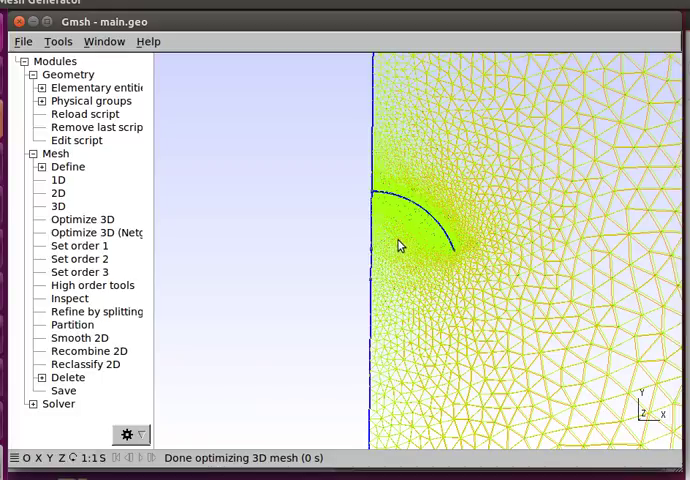
pyautogui.moveTo(400, 276)
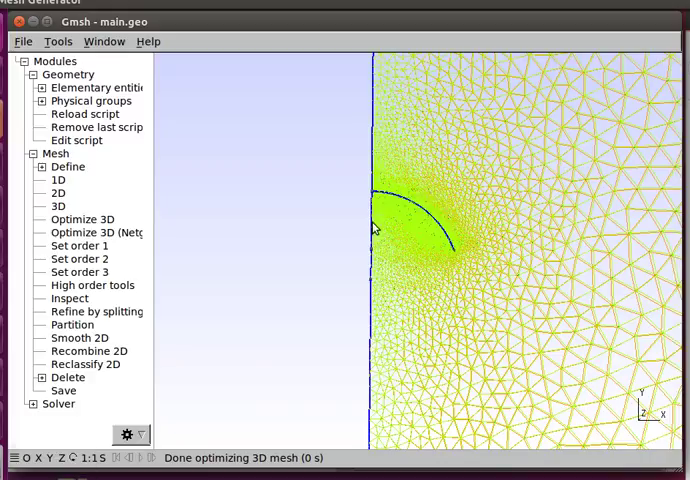
pyautogui.moveTo(388, 188)
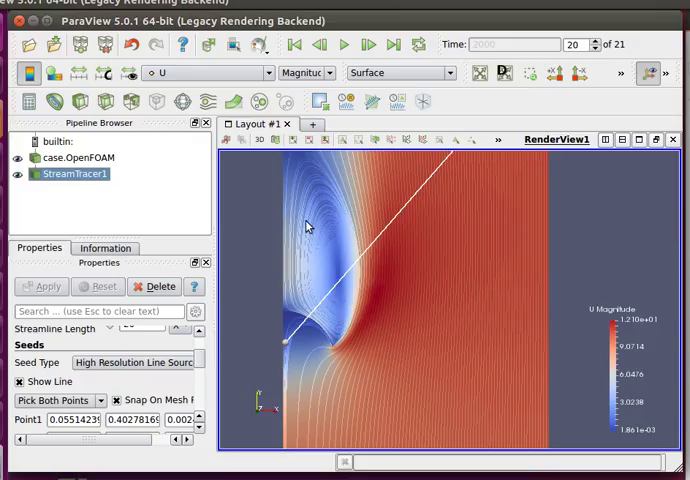
pyautogui.moveTo(314, 402)
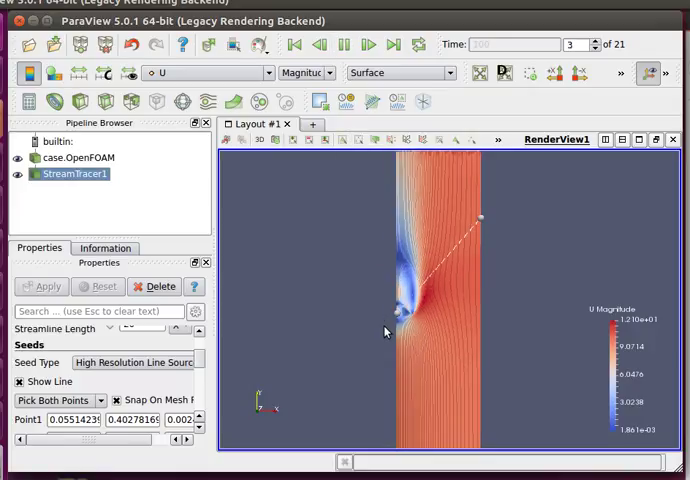
# Step: Reset the velocity streamline results to time step 0 with uniform flow
pyautogui.click(392, 44)
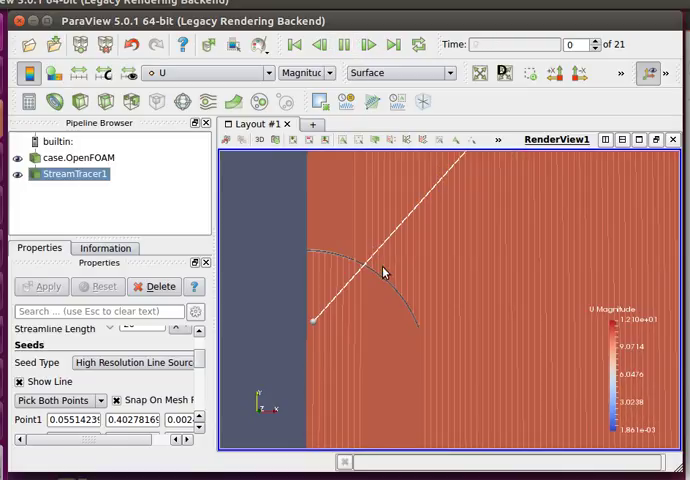
# Step: Run the streamline animation to time step 20, showing the recirculating wake behind the canopy
pyautogui.click(368, 44)
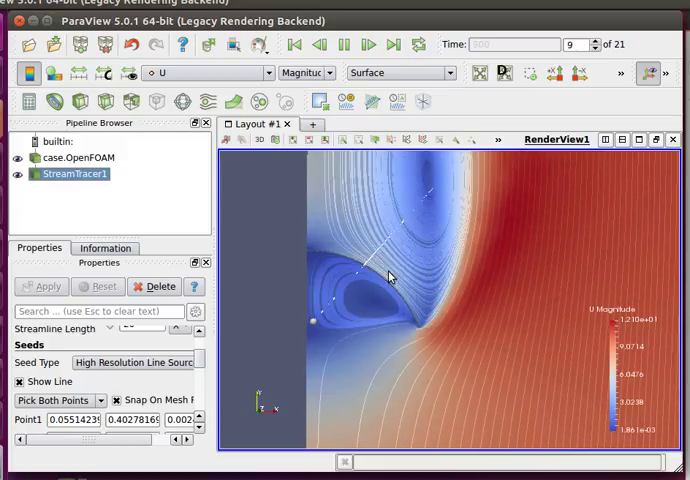
pyautogui.click(368, 44)
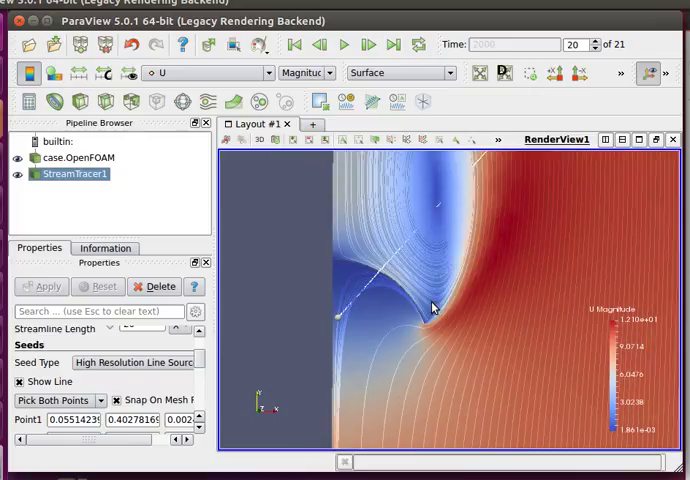
pyautogui.moveTo(426, 298)
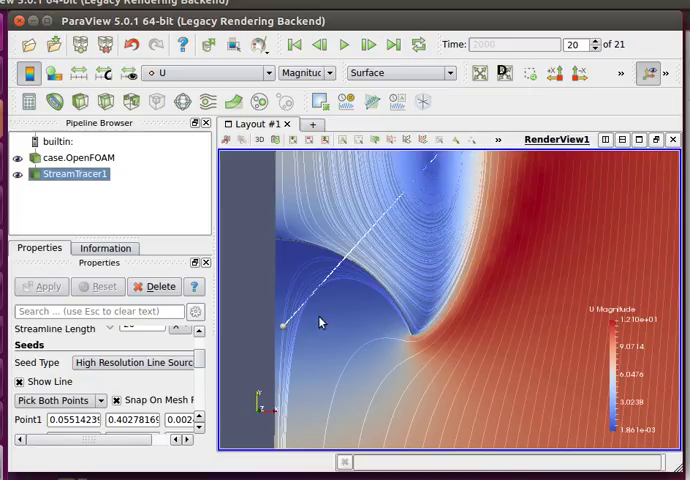
pyautogui.moveTo(324, 336)
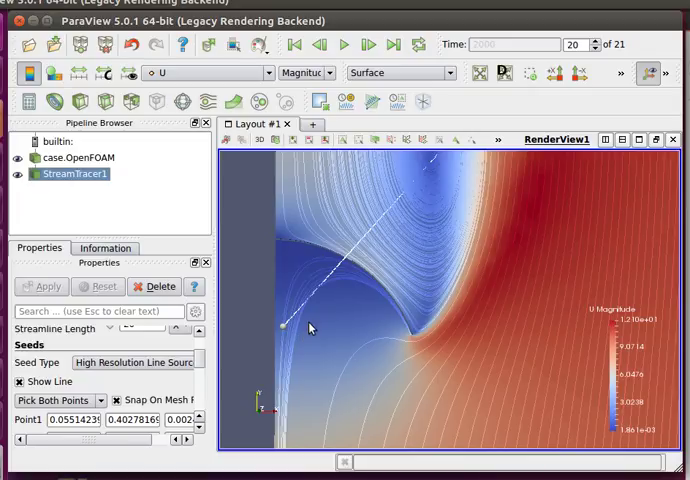
pyautogui.moveTo(376, 320)
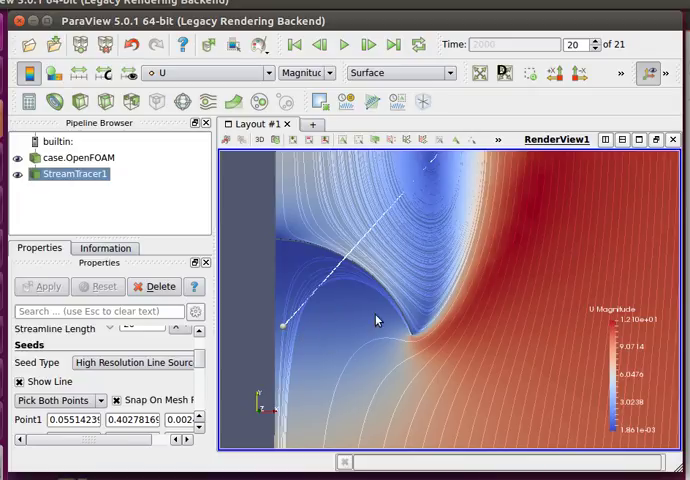
pyautogui.moveTo(398, 318)
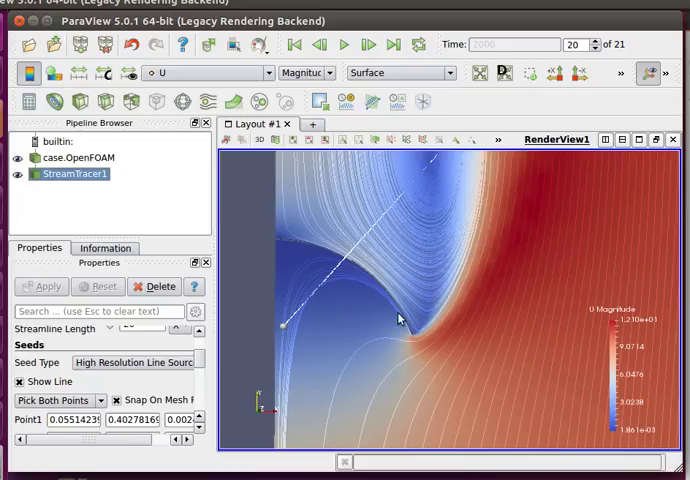
pyautogui.moveTo(340, 388)
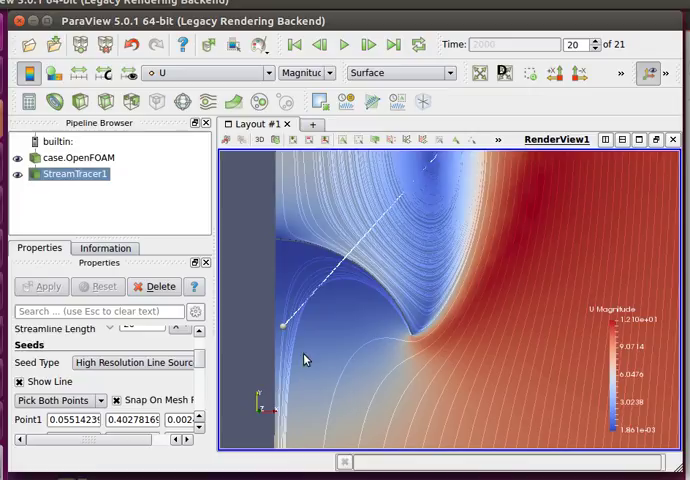
pyautogui.moveTo(474, 244)
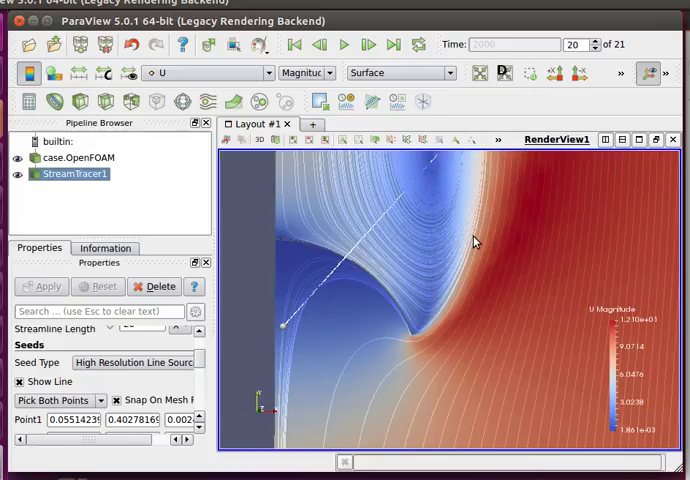
pyautogui.moveTo(390, 240)
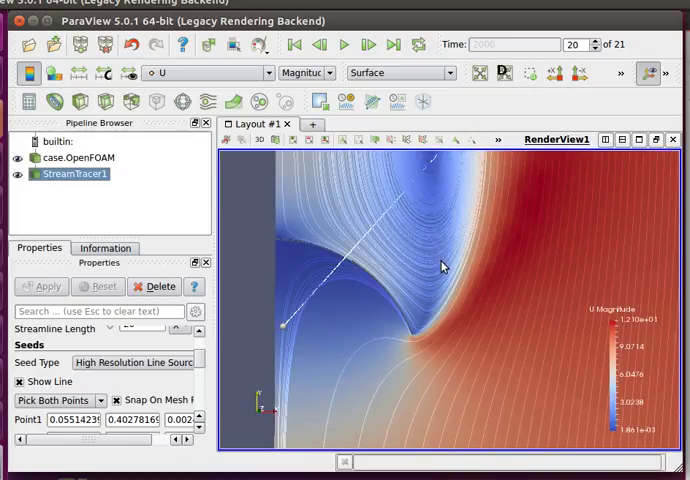
pyautogui.moveTo(272, 356)
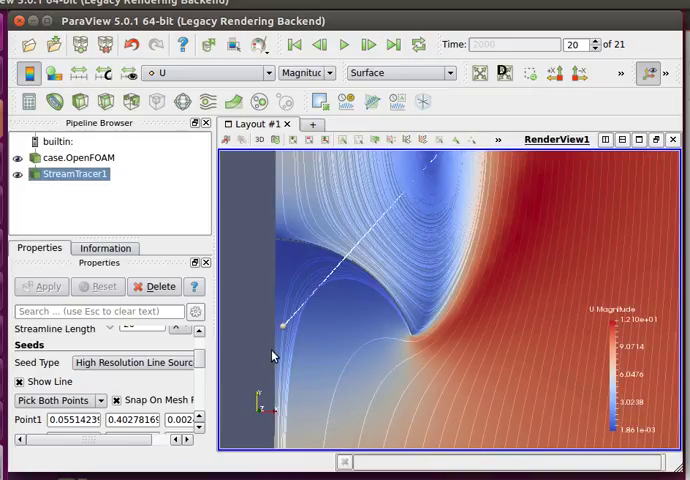